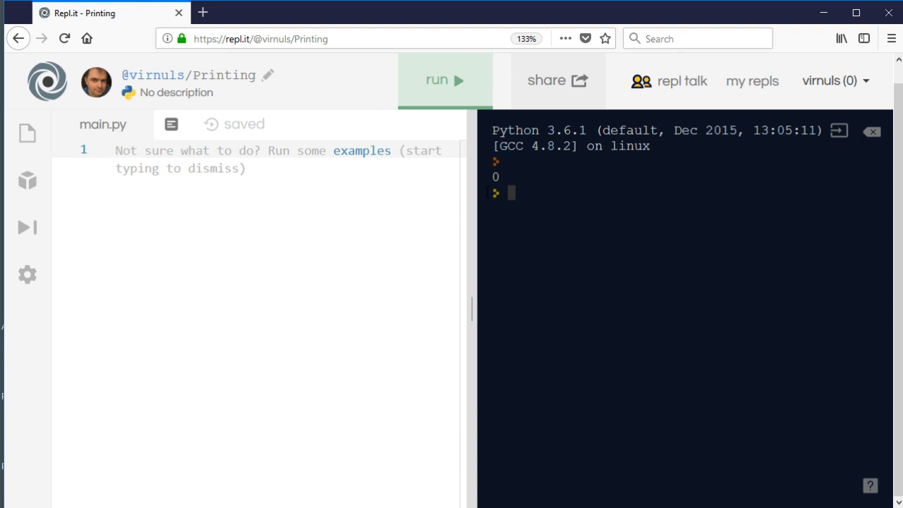
Step: Assign score = 10 on the first line of main.py
type("scor")
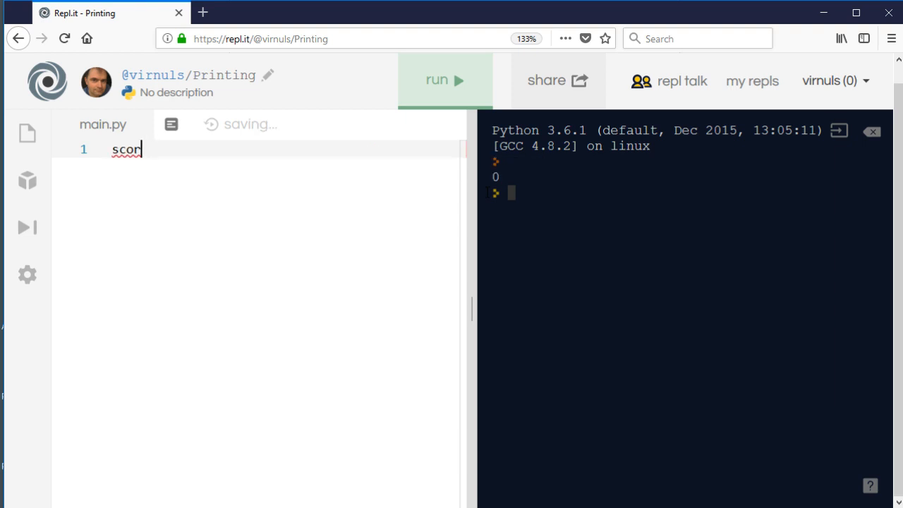
type("e =")
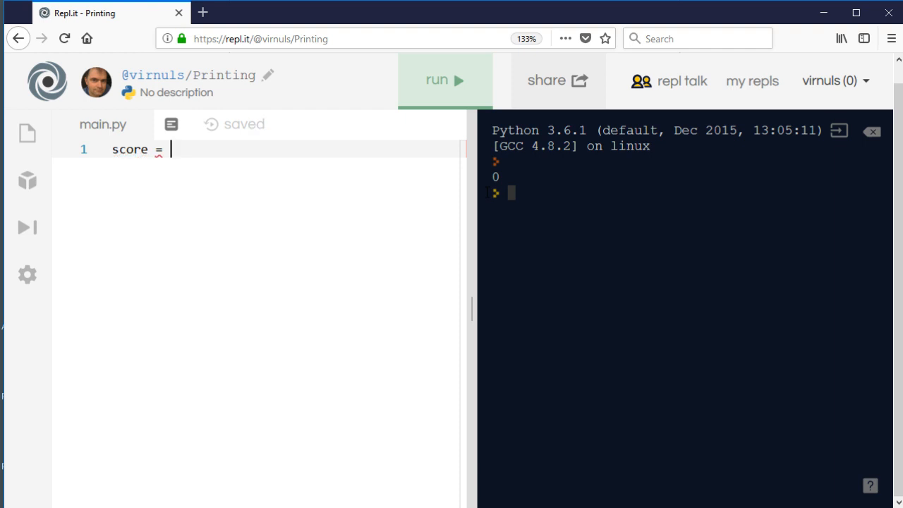
type("10")
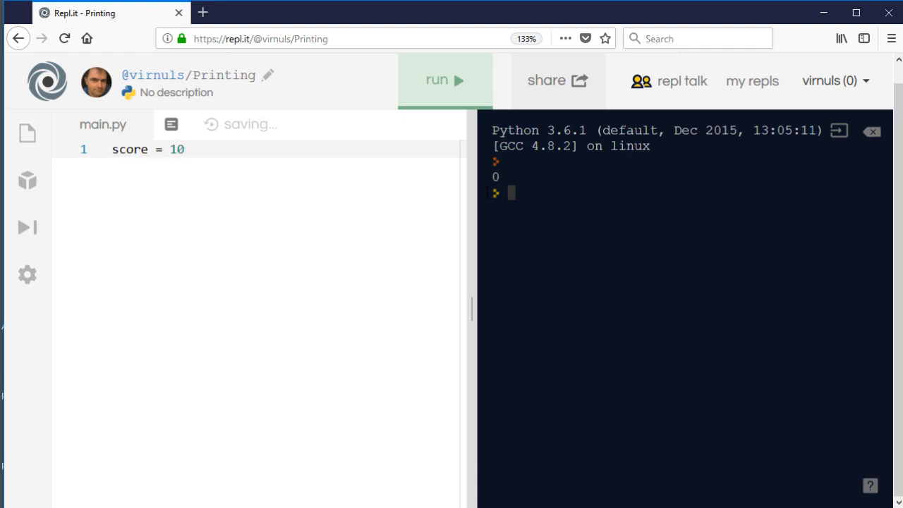
key("Enter")
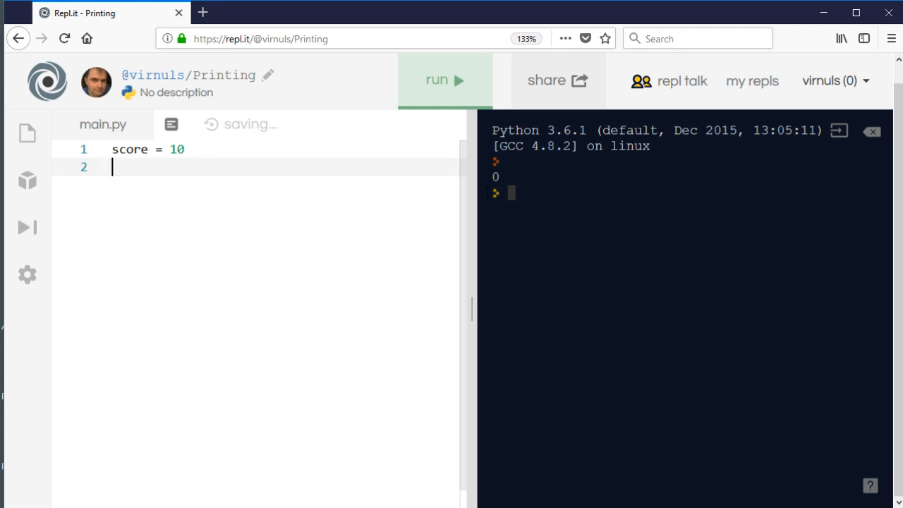
Step: Add a second line print("Score=",score) beneath the assignment
type("print(\"yo")
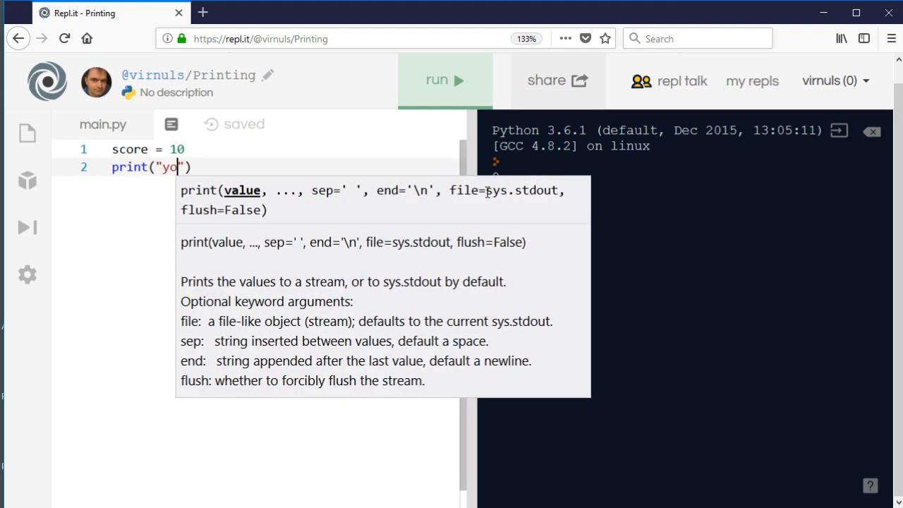
key("Backspace")
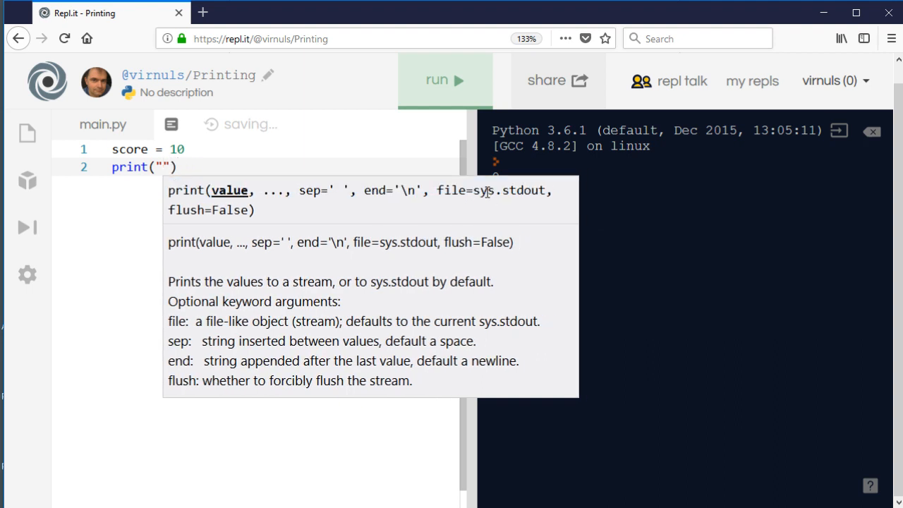
type("Score")
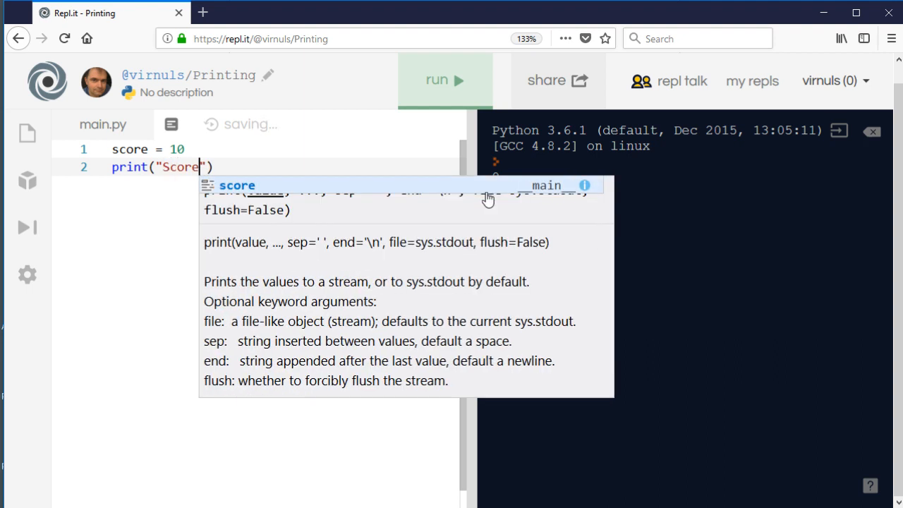
type("=")
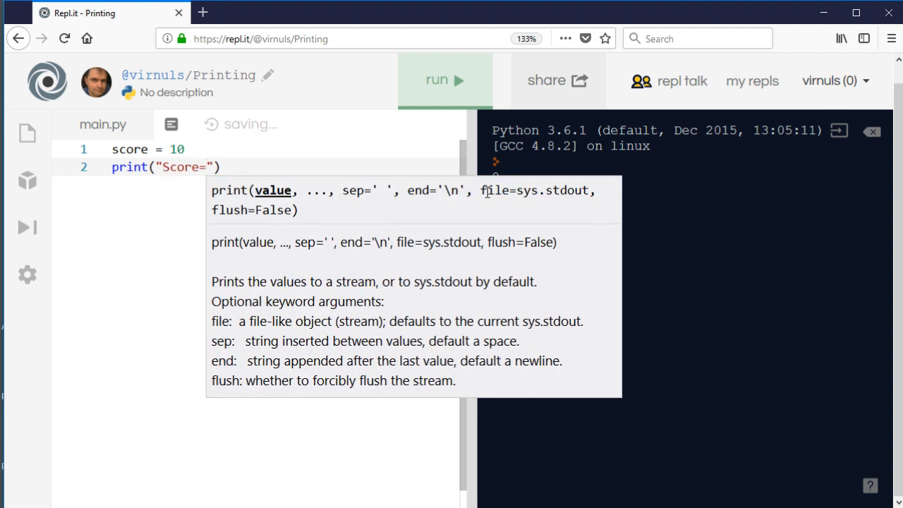
type("m")
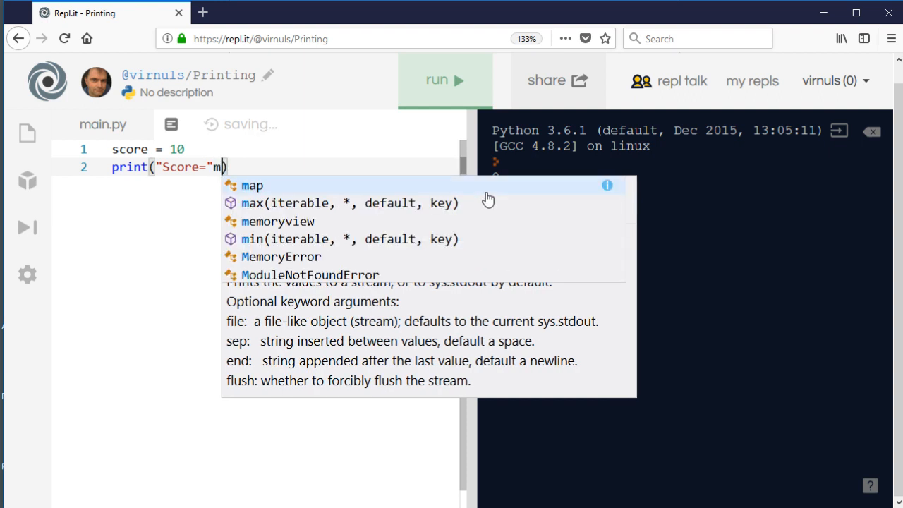
type(",score")
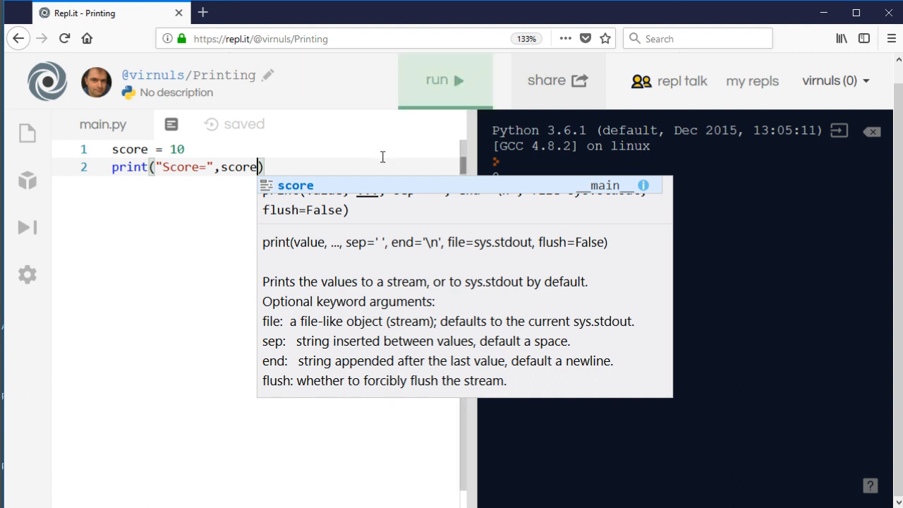
Step: Run to print Score= 10, then join label and score with + and rerun to get the TypeError
left_click(444, 79)
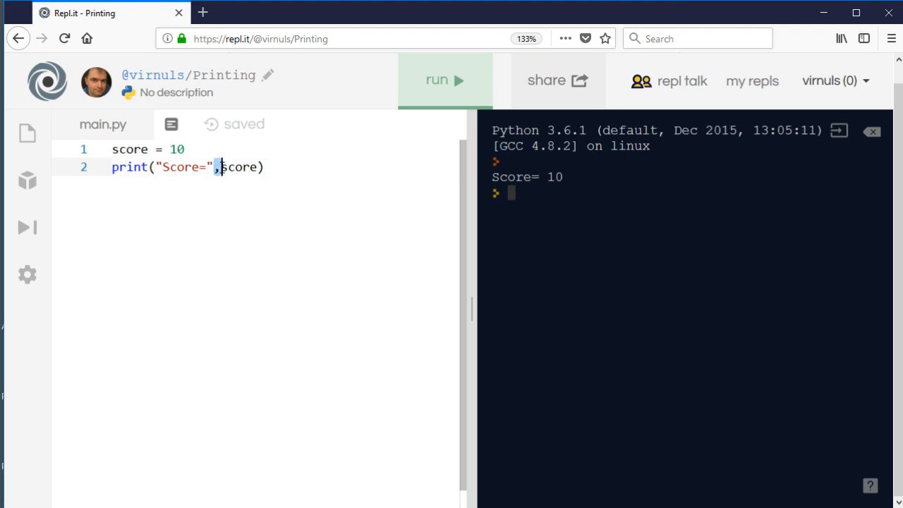
type("+")
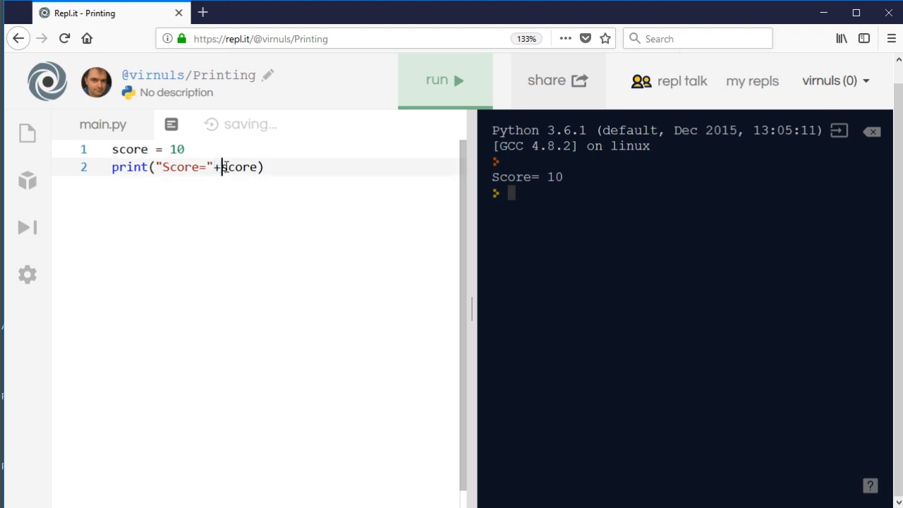
left_click(444, 78)
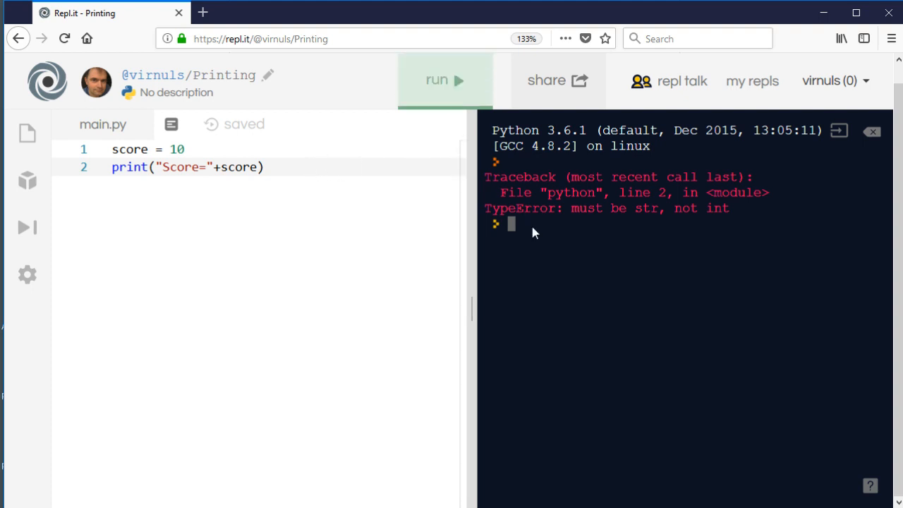
Step: Evaluate type(score) as int and type("score") as str in the console, then enter 123
type("typ")
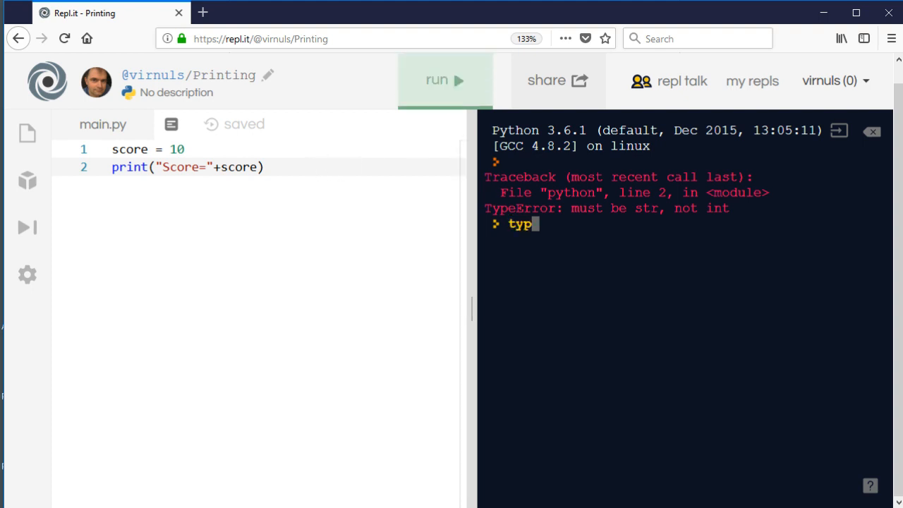
type("e(sc")
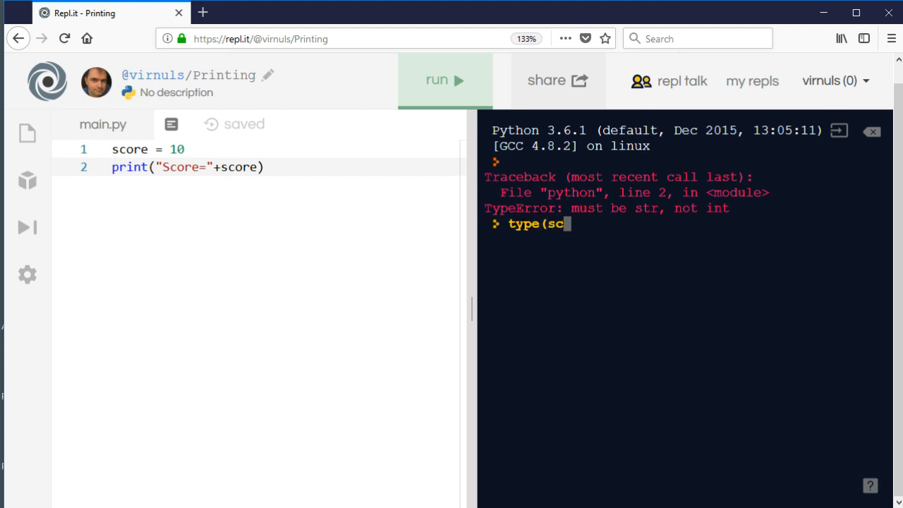
type("ore)")
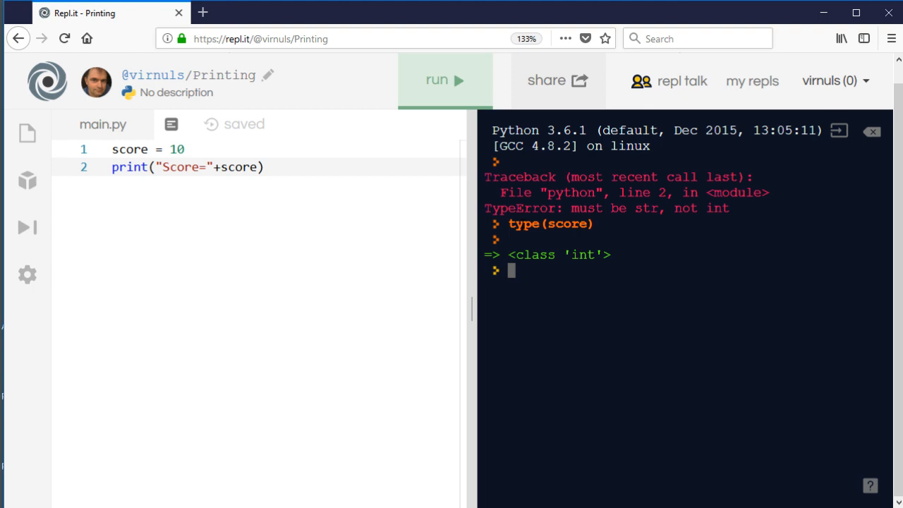
type("type(")
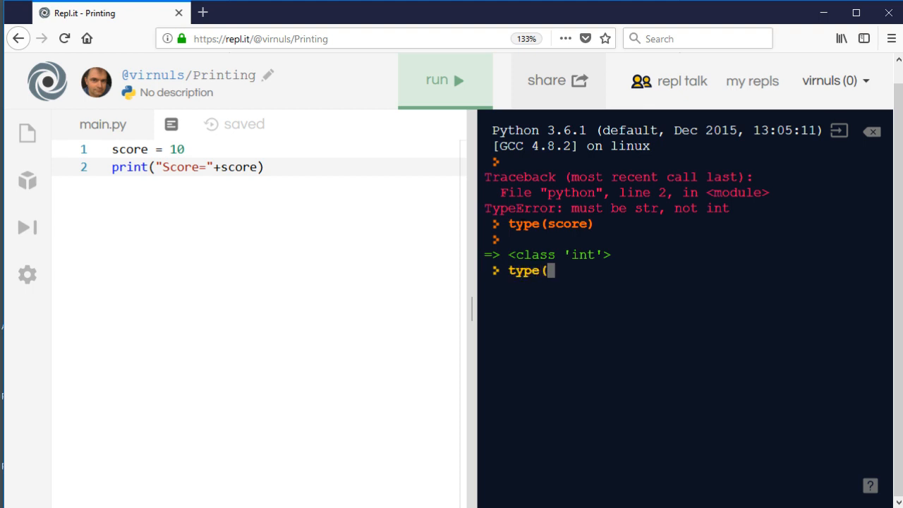
type("\"sac")
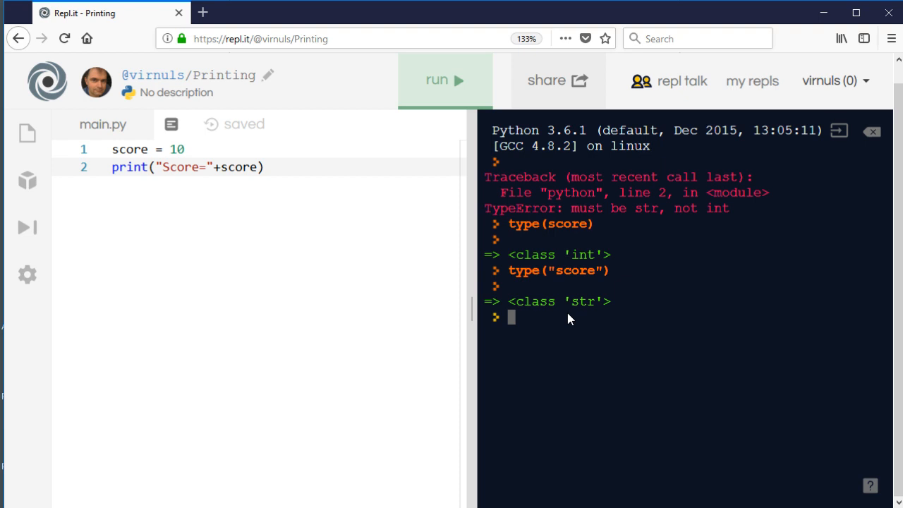
type("123")
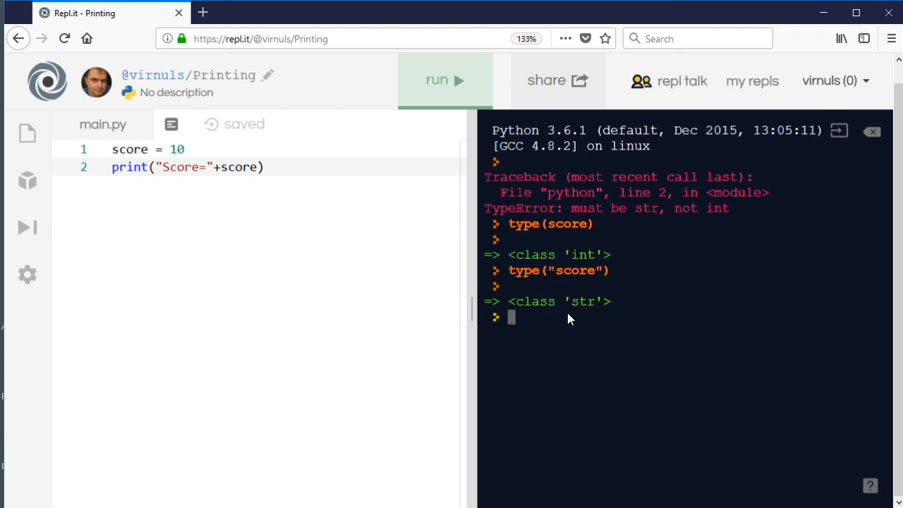
Step: Reassign score = "234" in the console and echo score to show '234'
type("score")
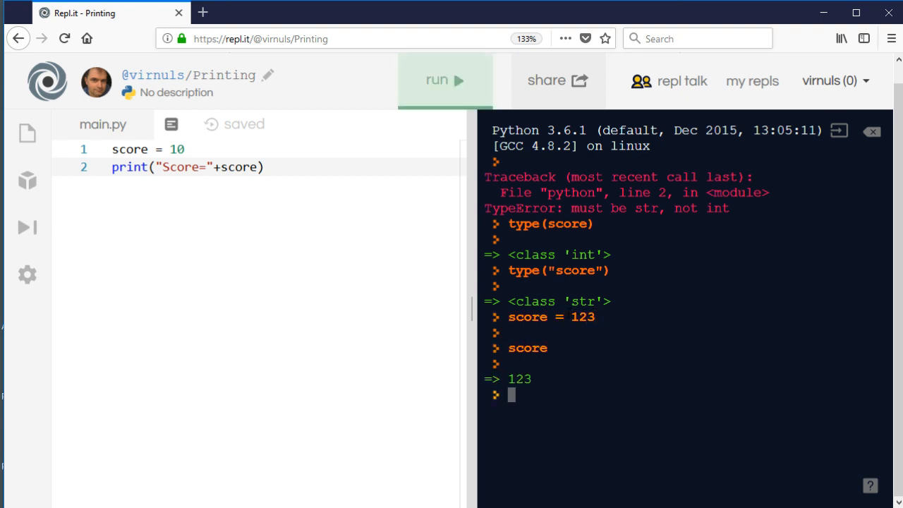
type("score")
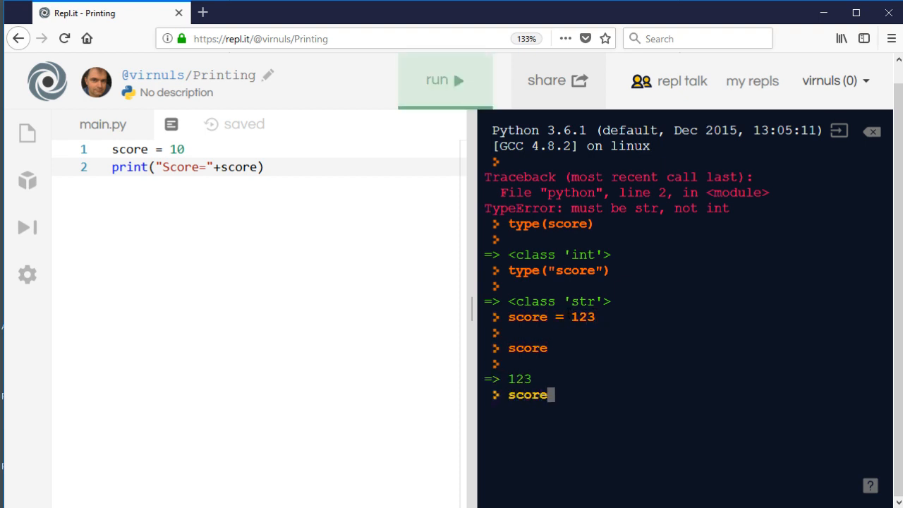
type("=")
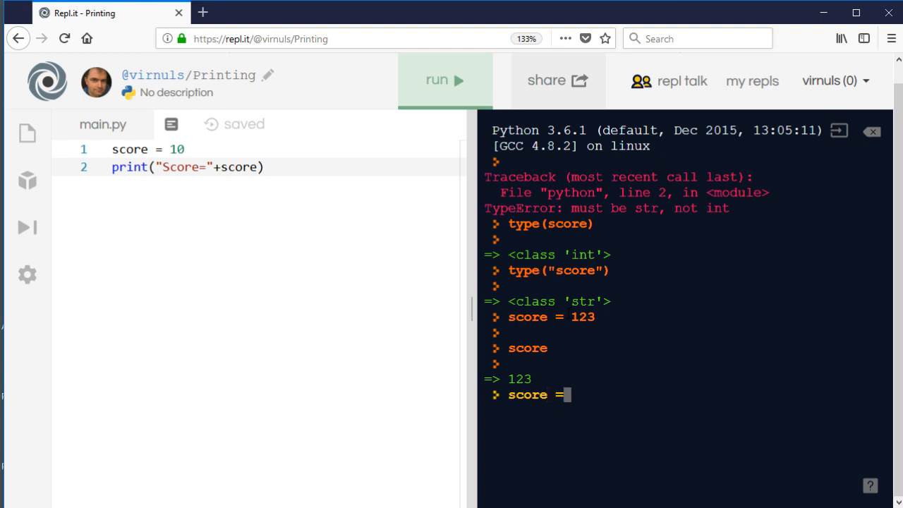
type("\"234")
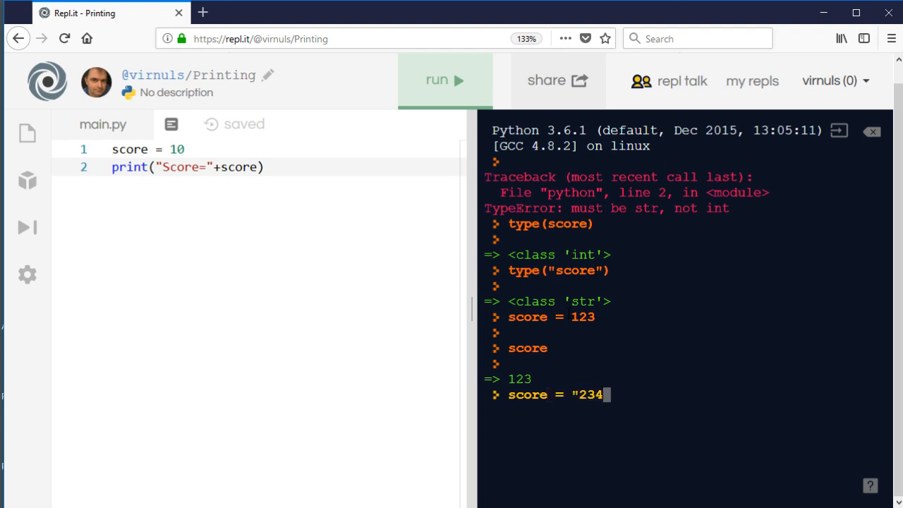
type("\"")
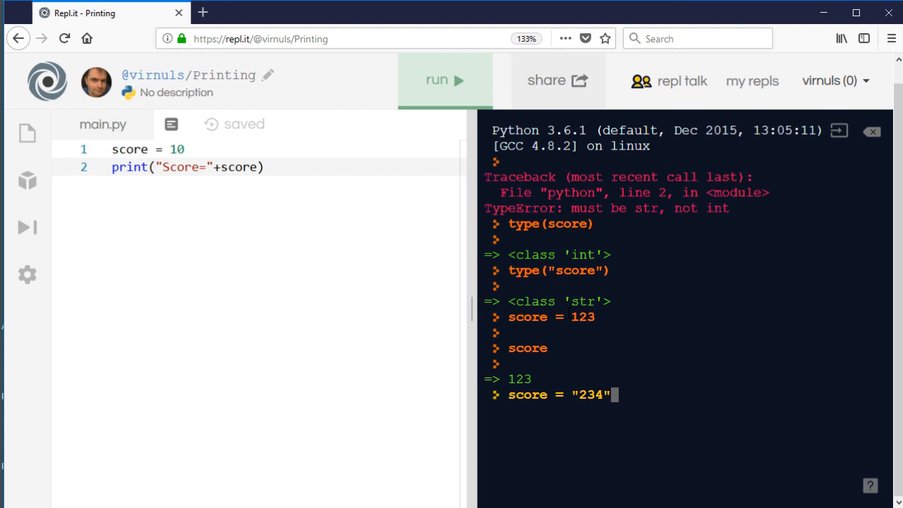
type("score")
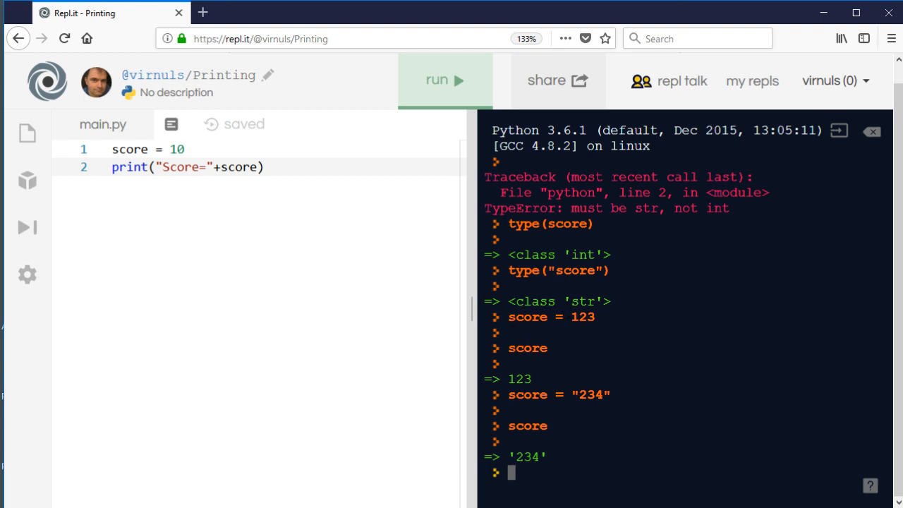
Step: Highlight the value 10 assigned to score in the editor
double_click(589, 394)
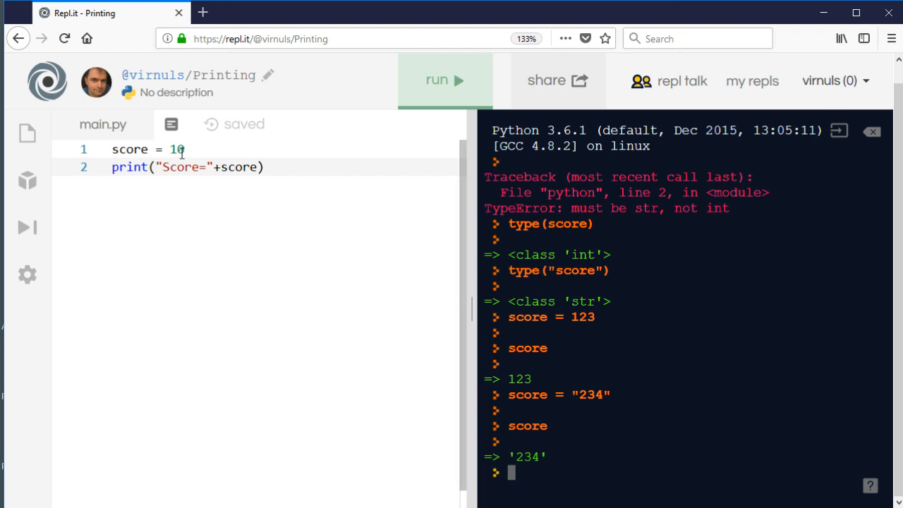
double_click(175, 149)
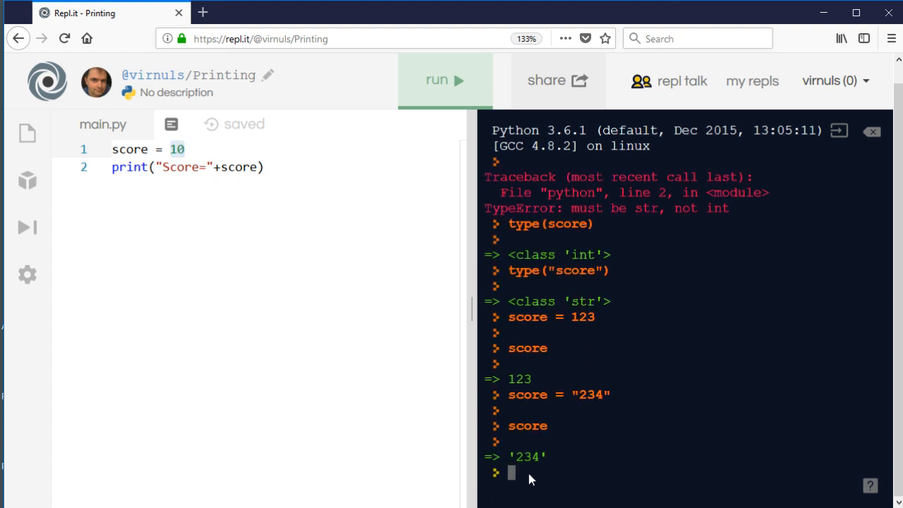
Step: Evaluate 123 as an int and str(123) as the string '123' in the console
type("123")
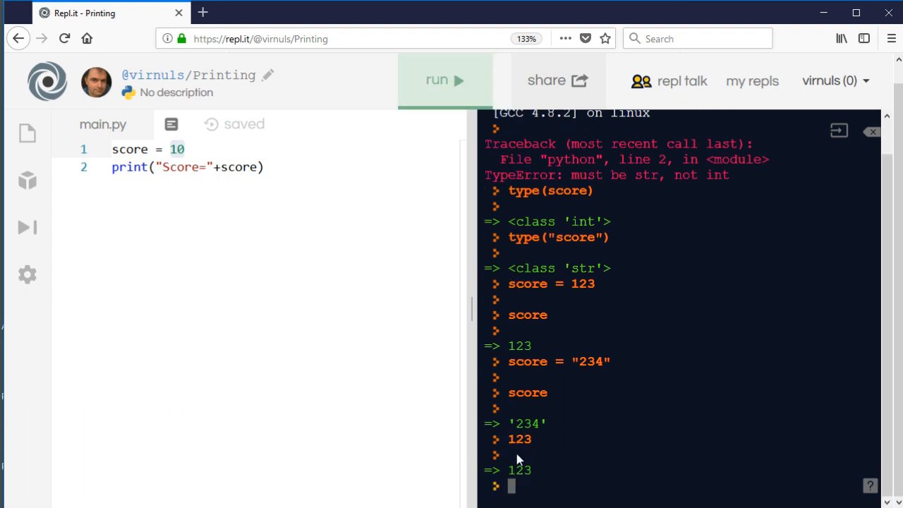
type("str(123")
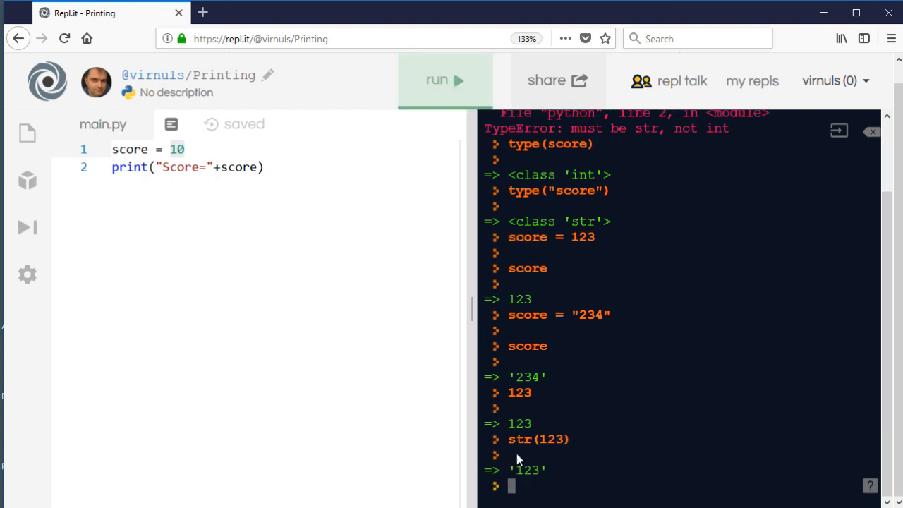
double_click(526, 469)
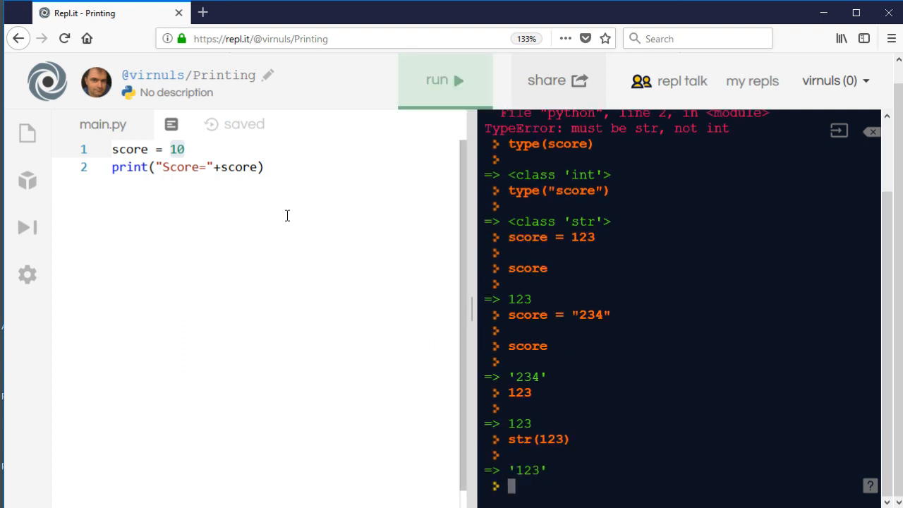
Step: Wrap score in str() on line 2 and run main.py to print Score=10
type("strs")
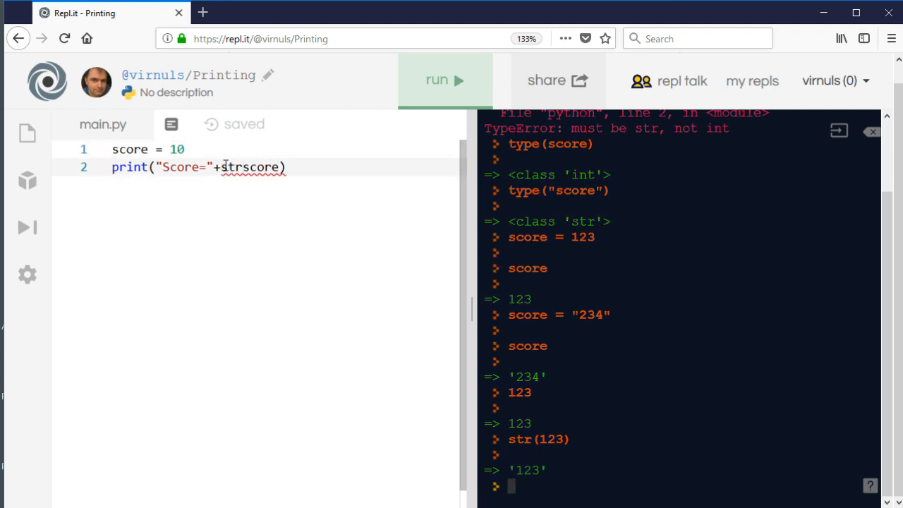
type("(")
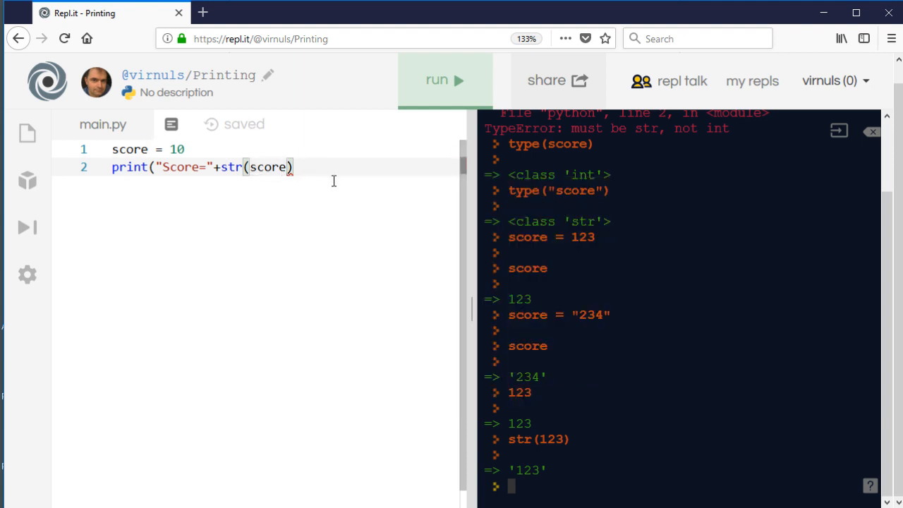
type(")")
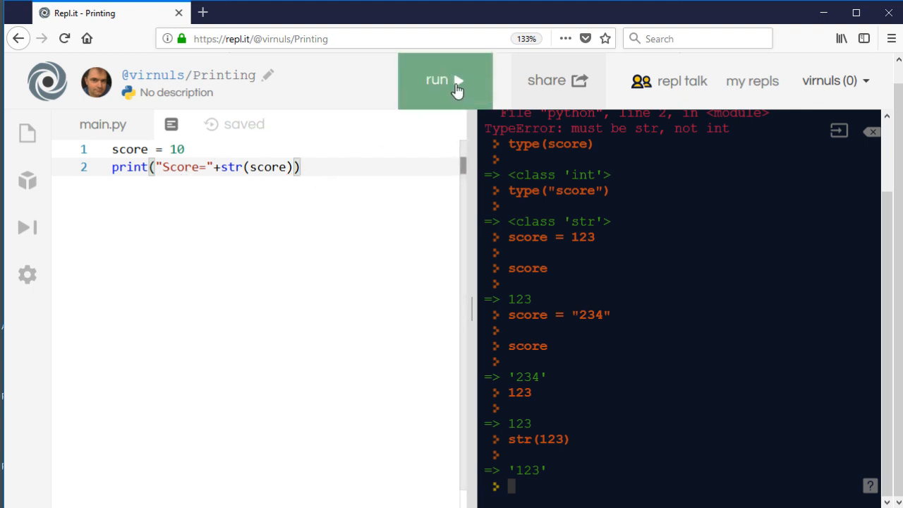
left_click(445, 79)
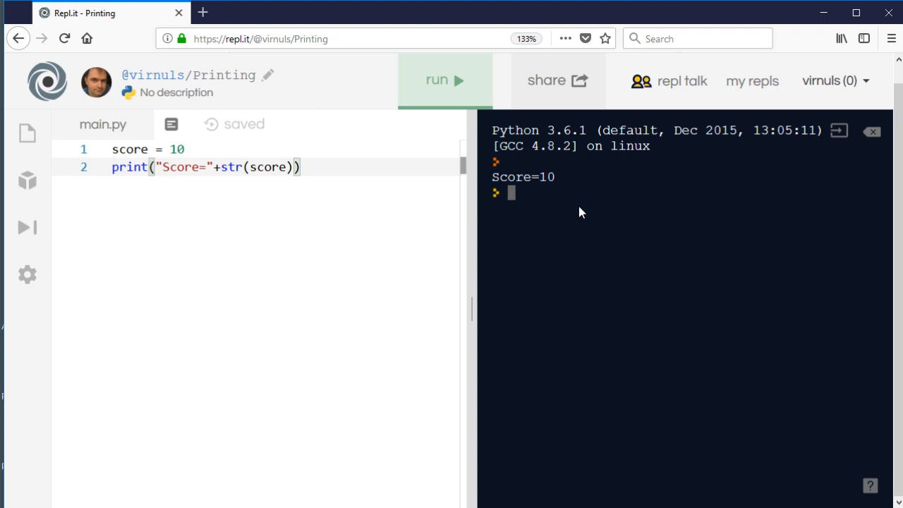
mouse_move(569, 204)
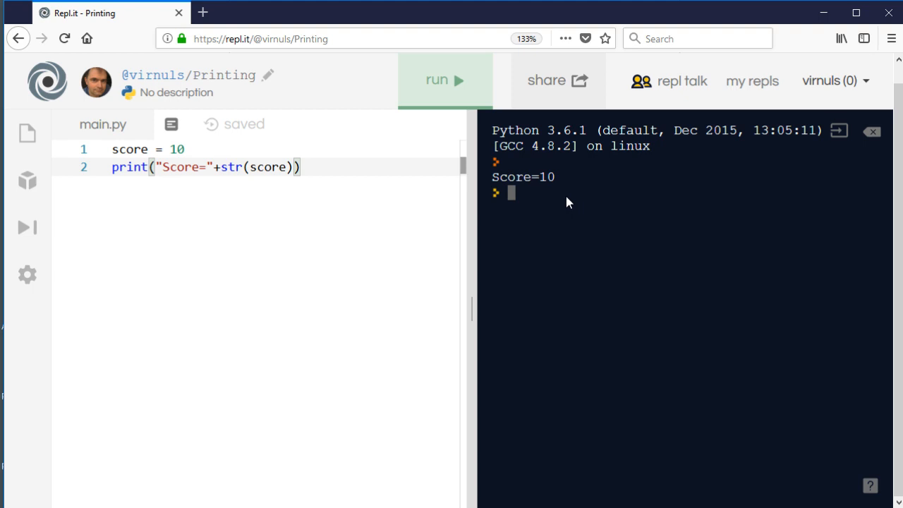
Step: Evaluate int(123.567) in the console to get 123
type("int(")
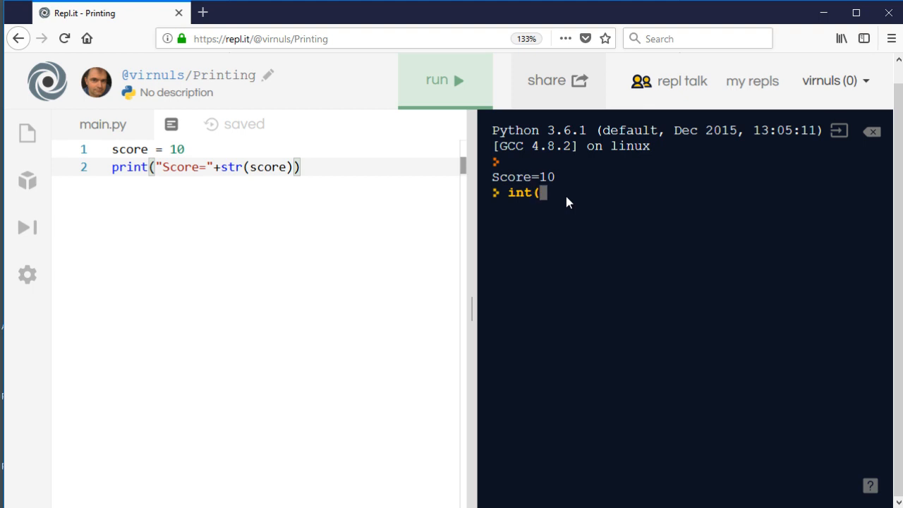
type("123")
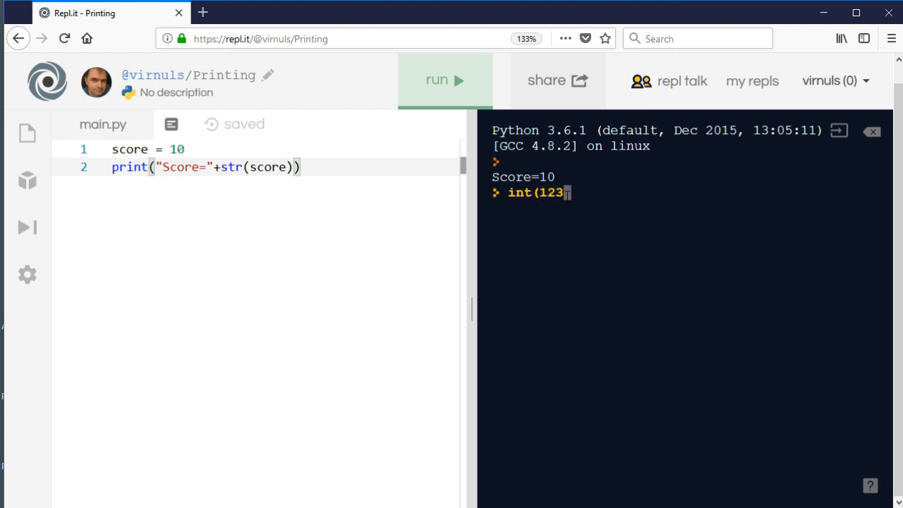
type(".567")
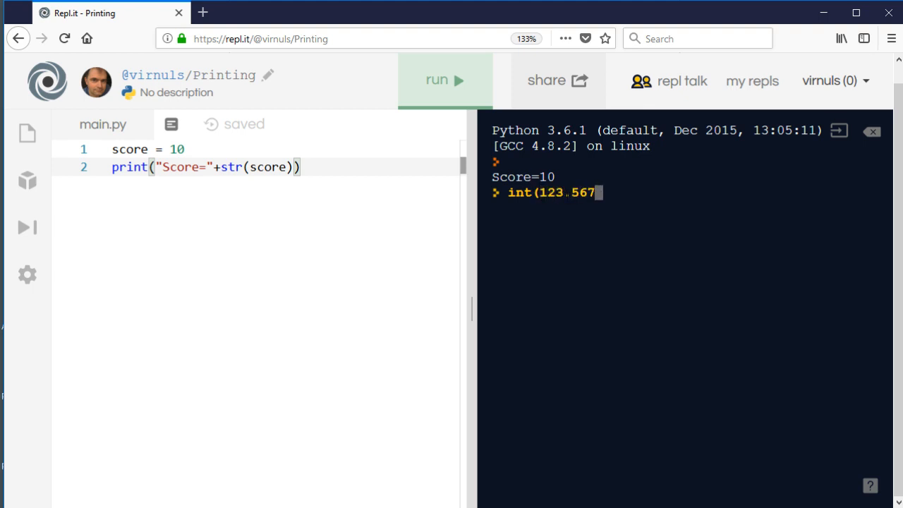
type(")")
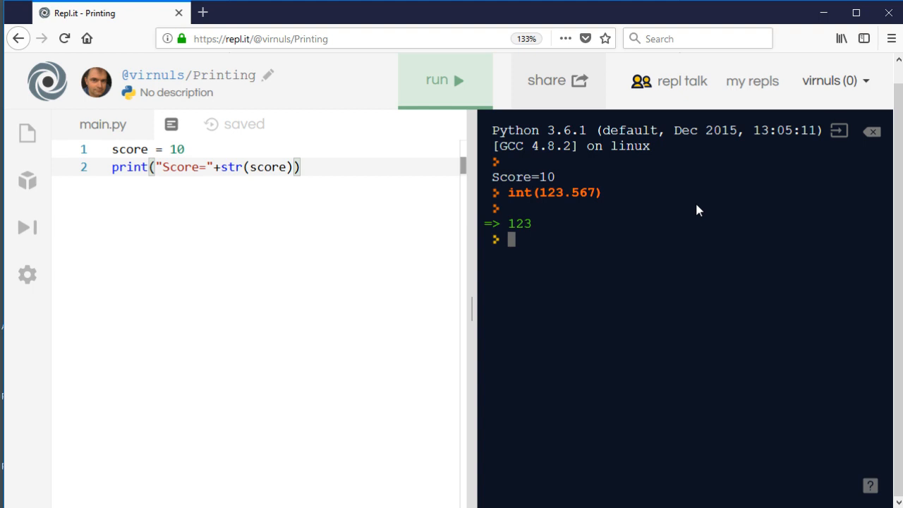
Step: Evaluate float(2) giving 2.0, then 3/2 and 3.0/2 both giving 1.5
type("floa")
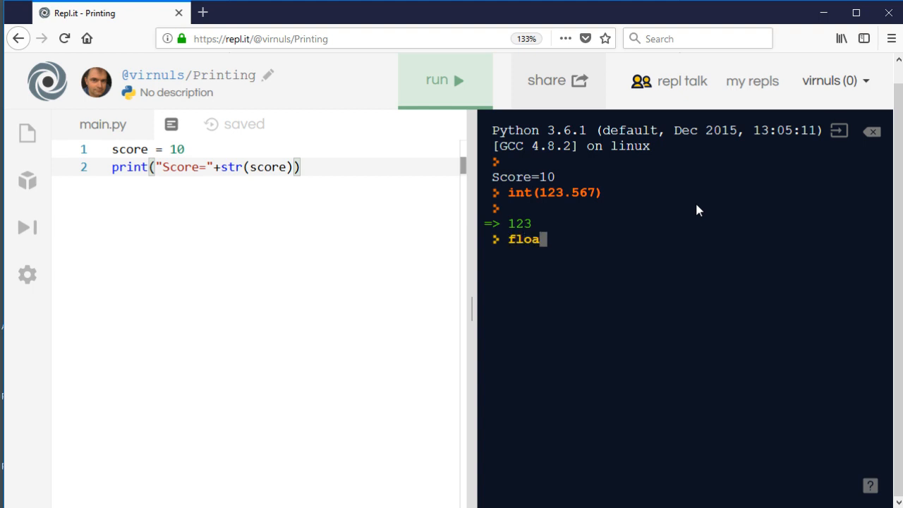
type("t(2)")
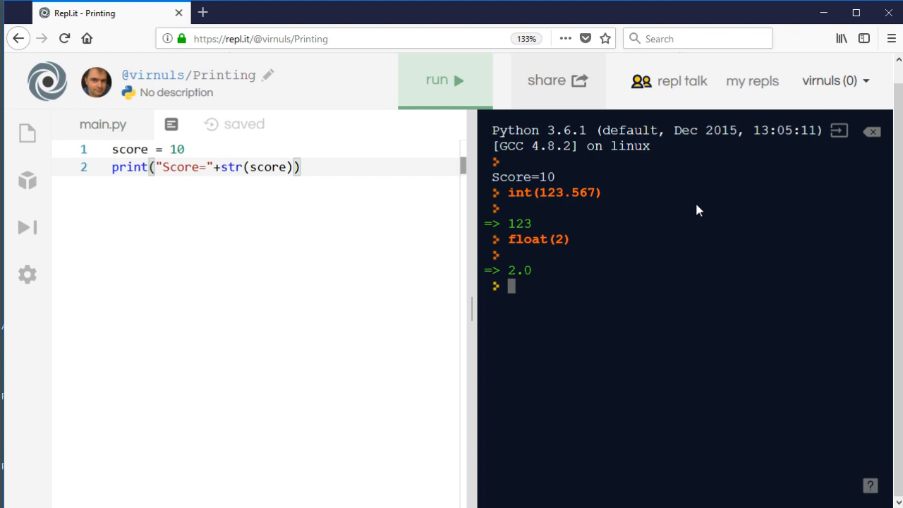
type("3.2")
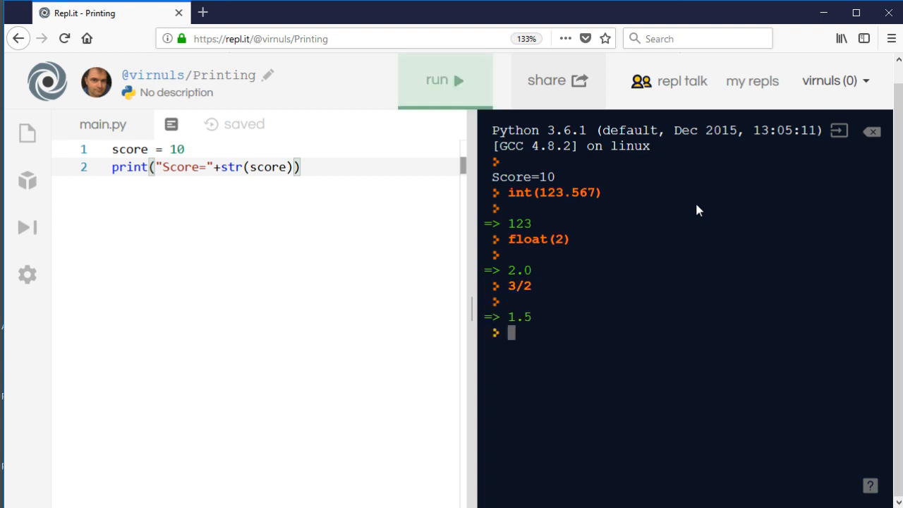
type("3.")
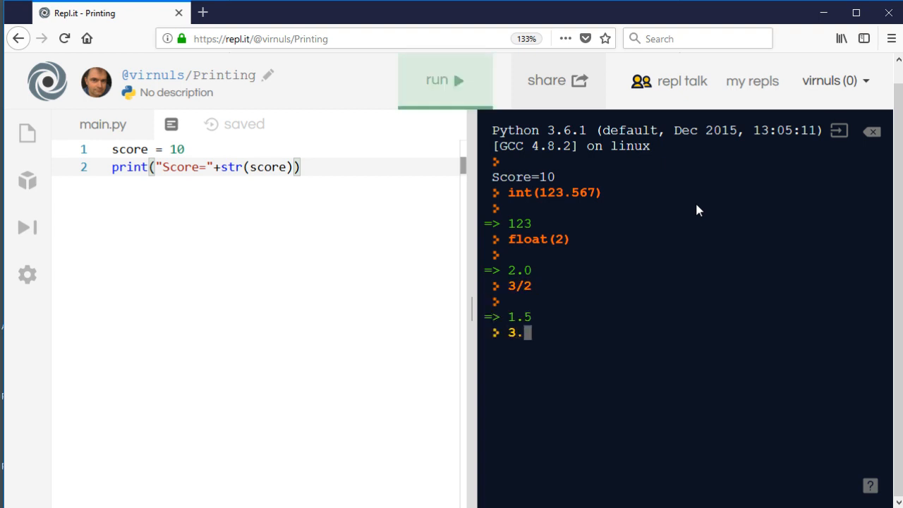
type("0/2")
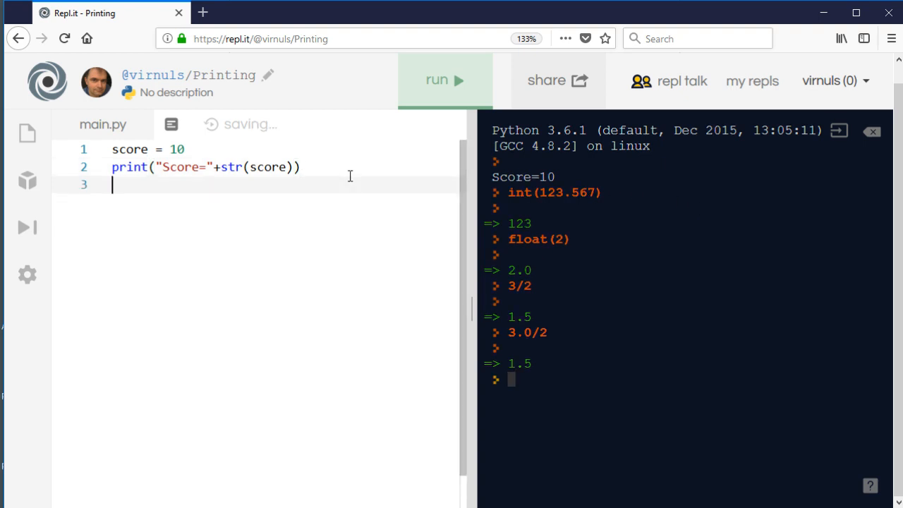
Step: Add a '# casting' comment on line 3 and start a '# coer' comment on line 4
type("# cas")
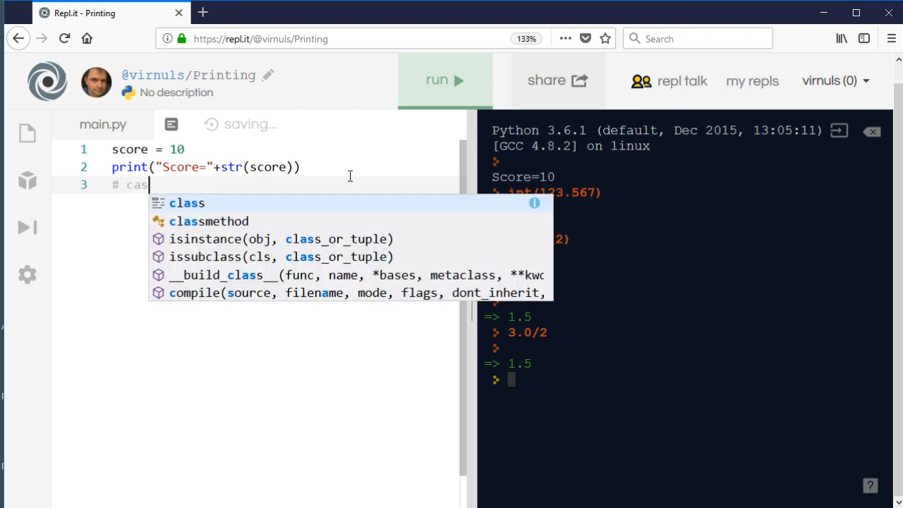
type("ting")
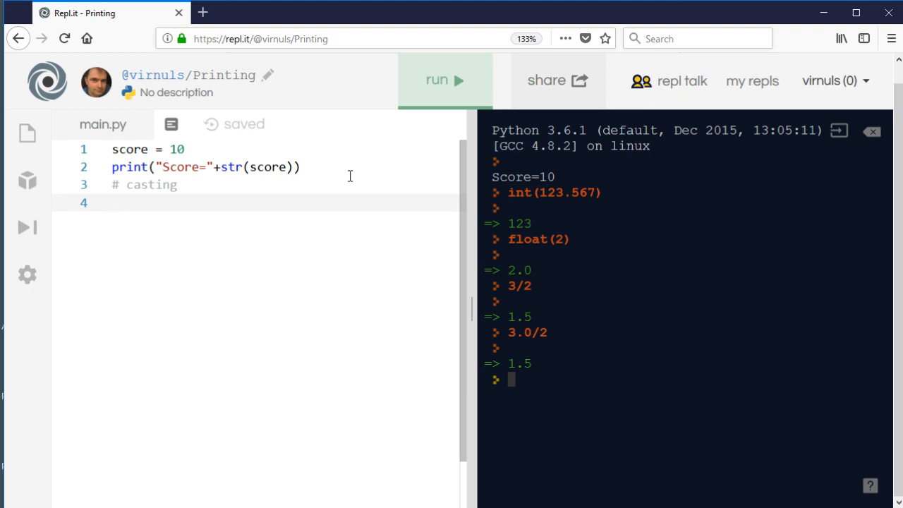
type("# coer")
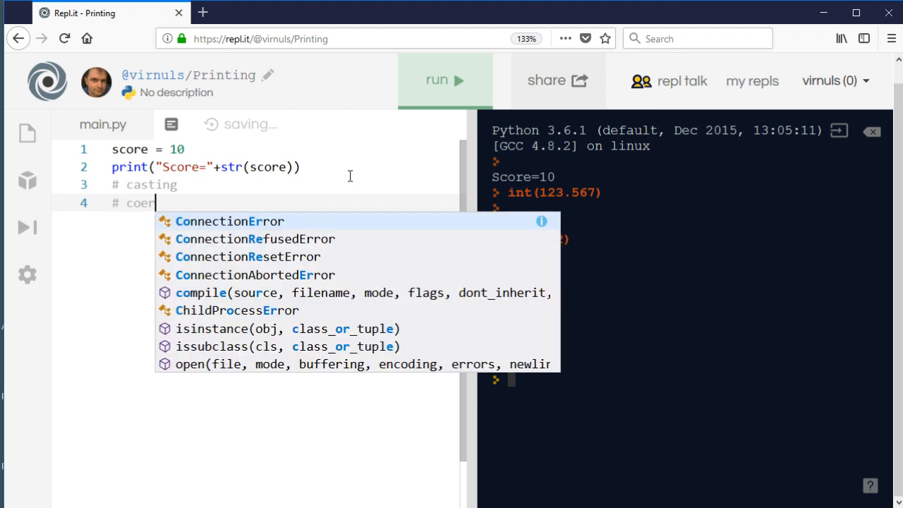